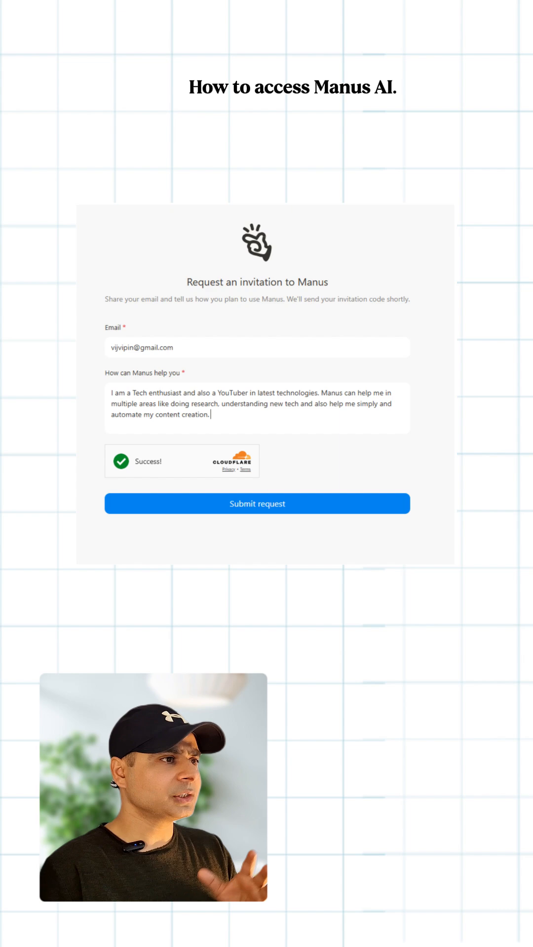
Step: Submit the filled-in Manus invitation request form to reach the thank-you page
left_click(256, 503)
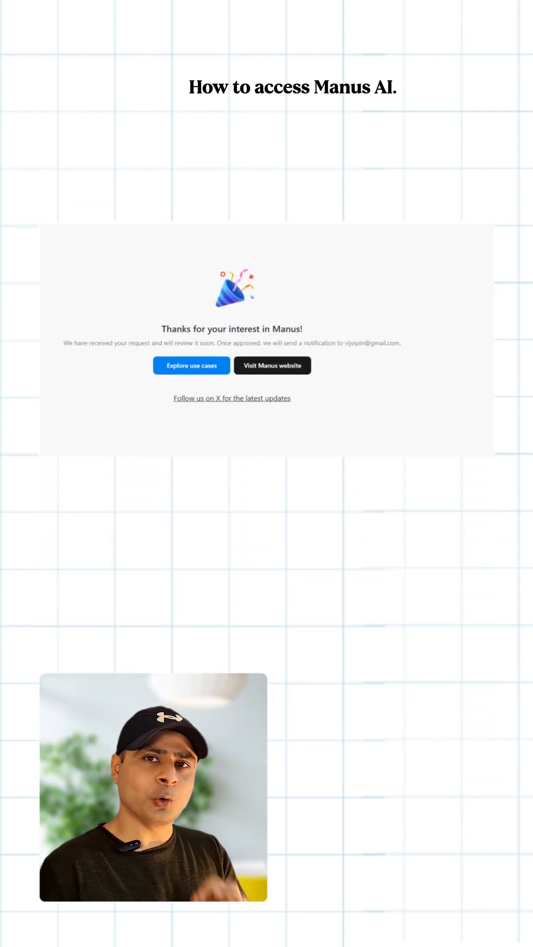